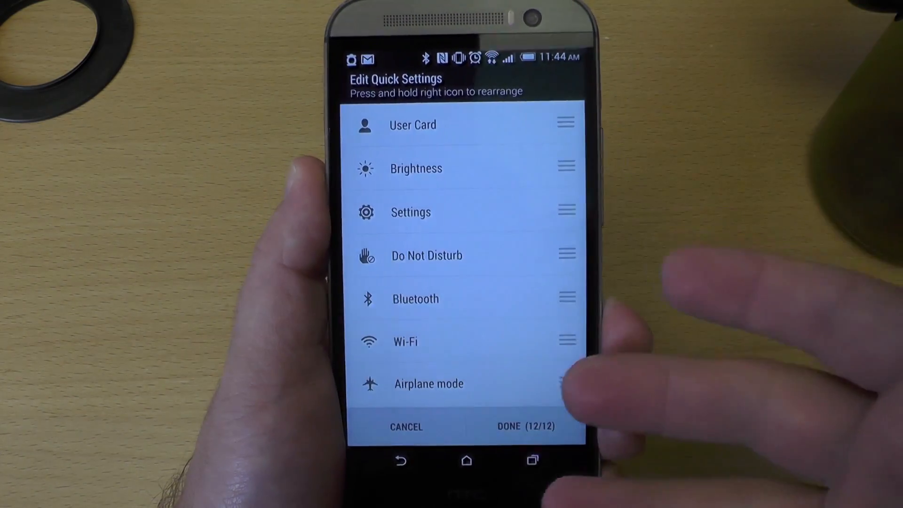
# Swap Screenshot into the twelve active tiles for HTC Mini+, save, and test Screenshot.
pyautogui.scroll(-3)
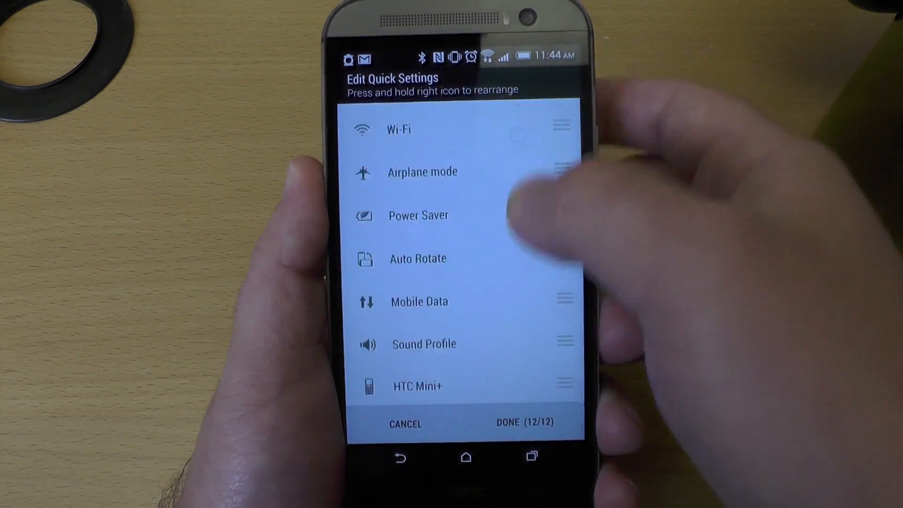
pyautogui.scroll(-3)
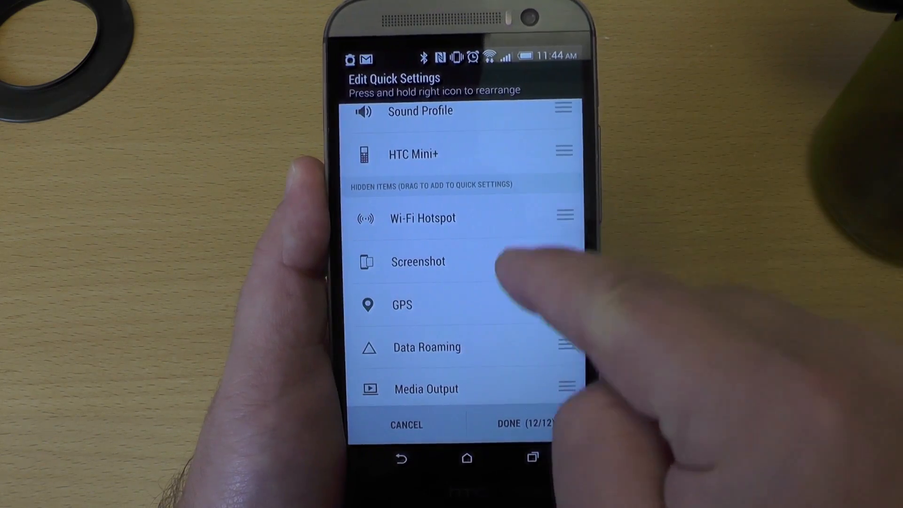
pyautogui.scroll(-3)
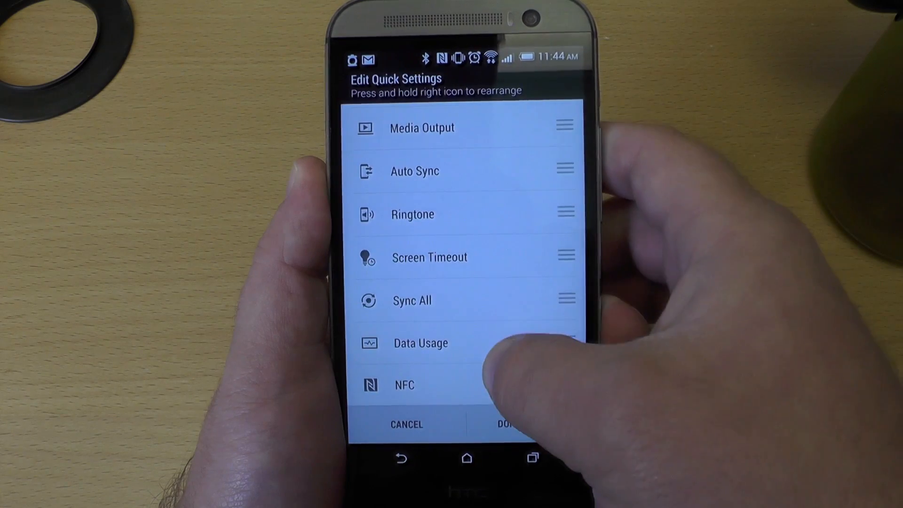
pyautogui.scroll(-3)
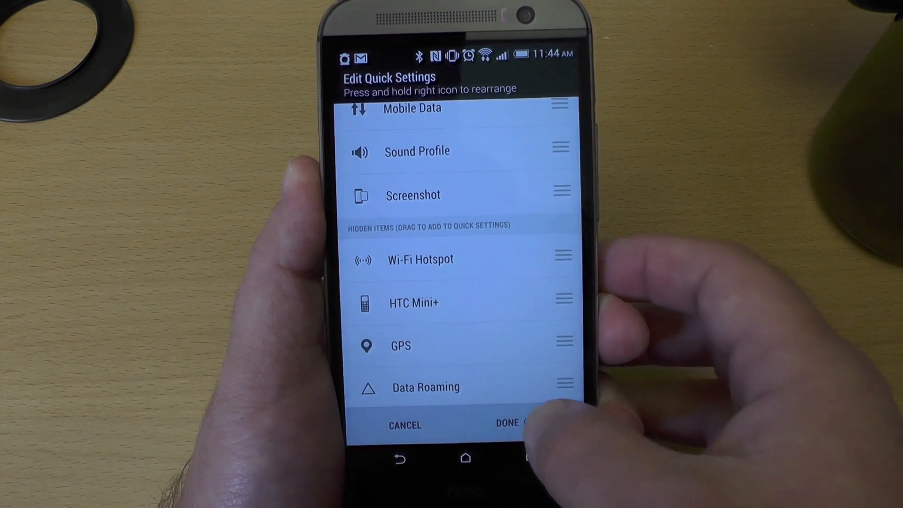
pyautogui.click(506, 424)
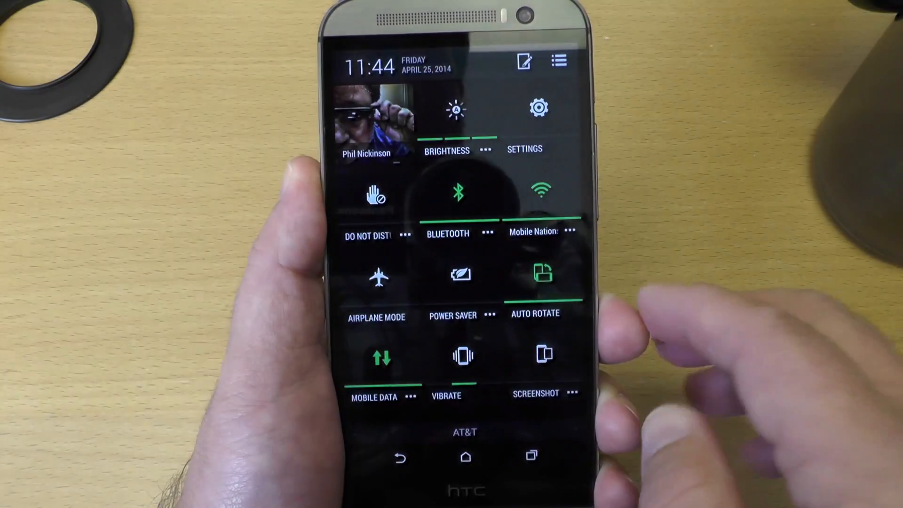
pyautogui.click(535, 354)
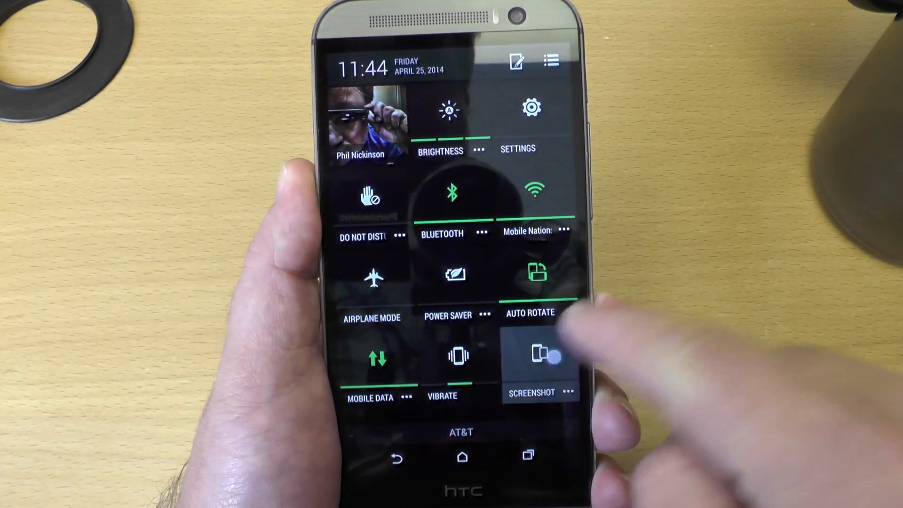